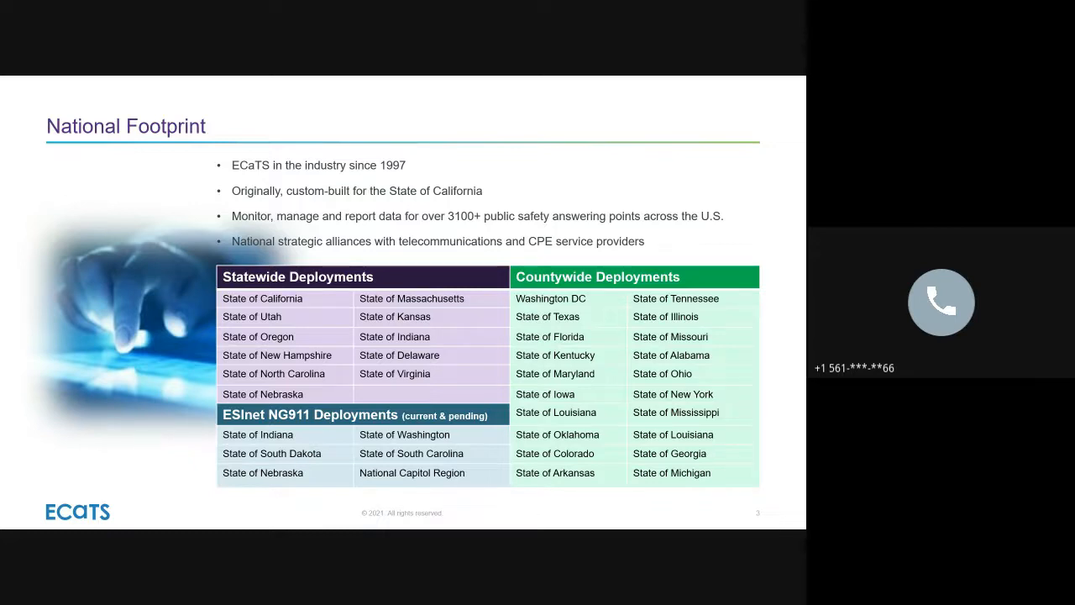
- Advance the deck from National Footprint to the Emergency Call Tracking 9-1-1 System overview slide
key("right")
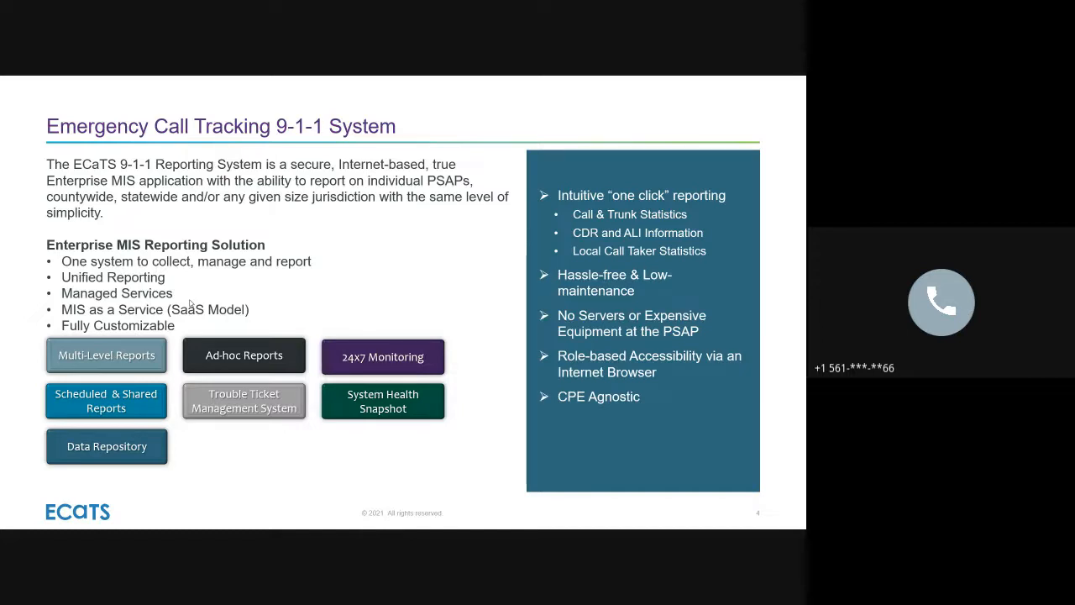
key("Right")
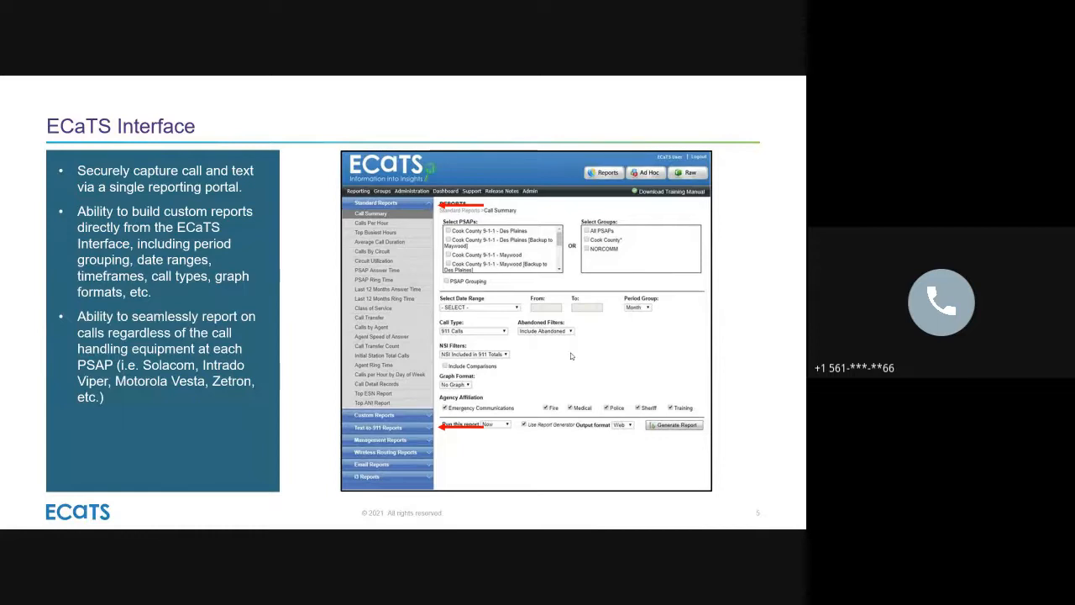
mouse_move(599, 367)
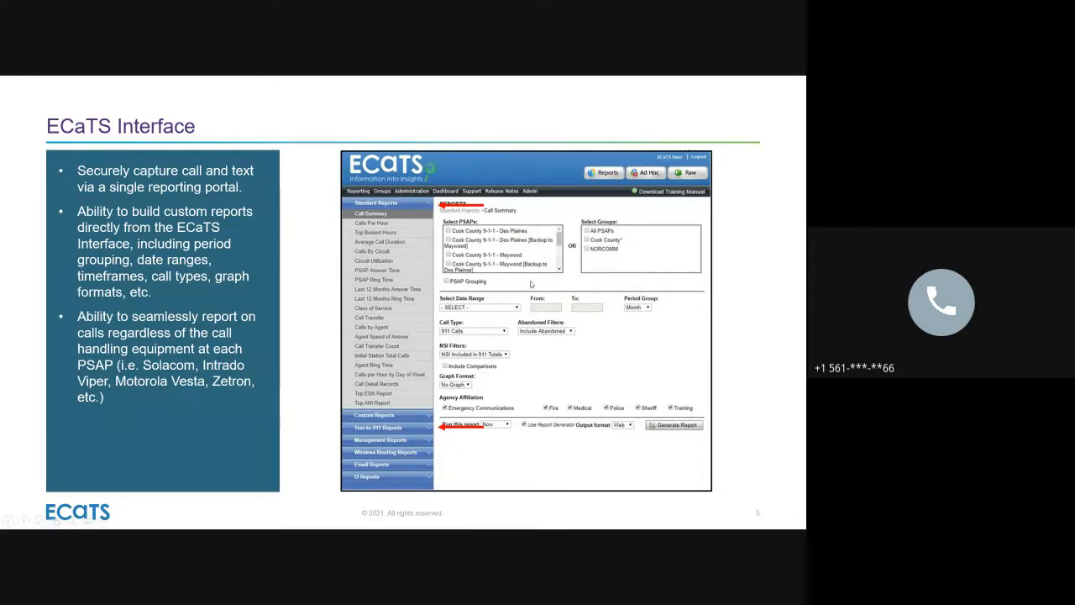
mouse_move(420, 195)
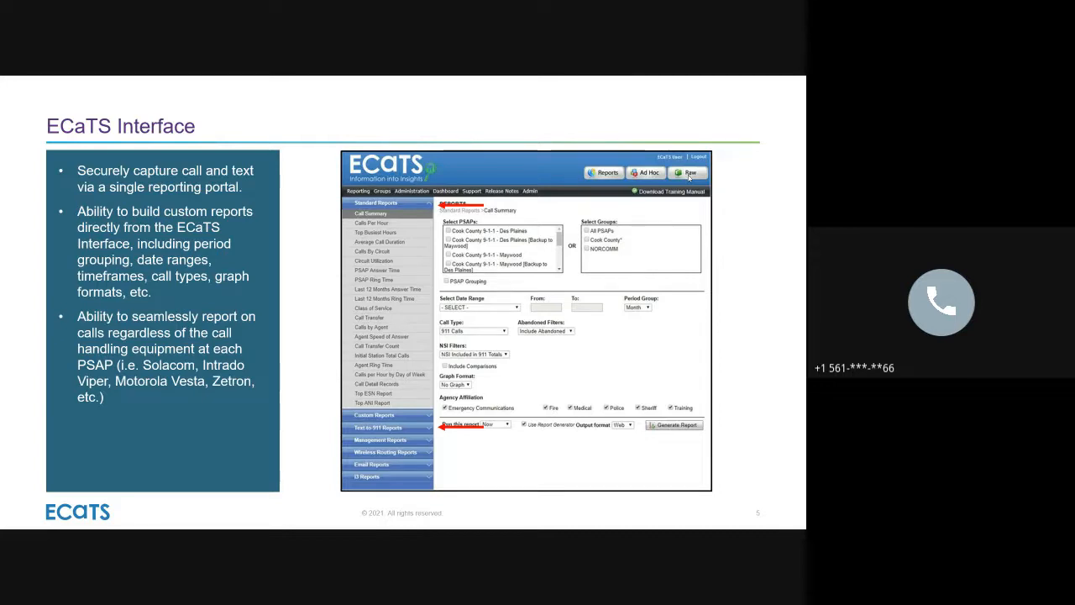
mouse_move(752, 179)
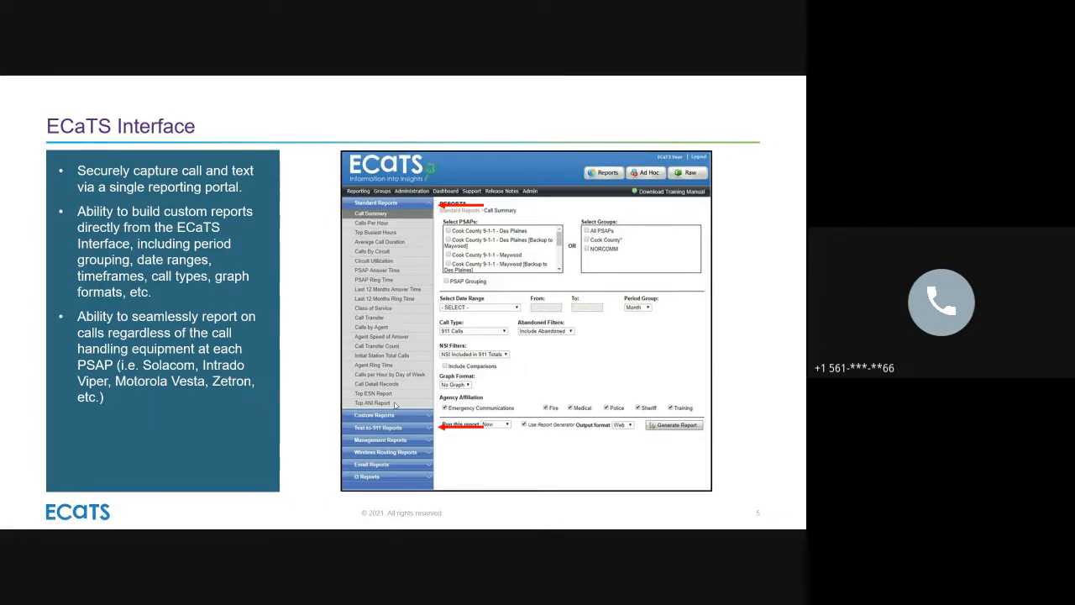
mouse_move(324, 396)
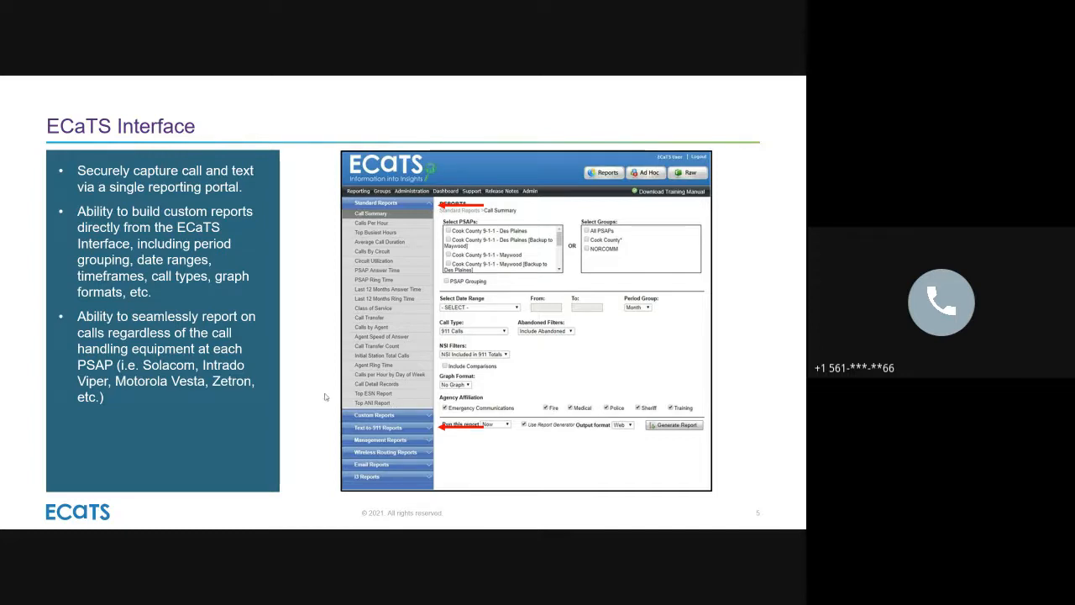
mouse_move(316, 366)
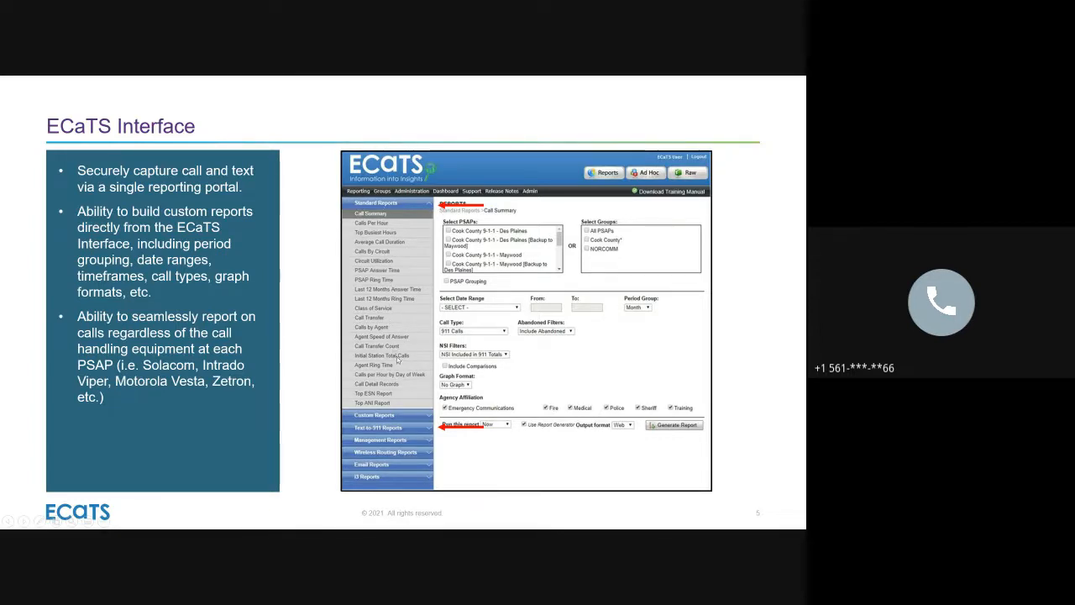
mouse_move(420, 229)
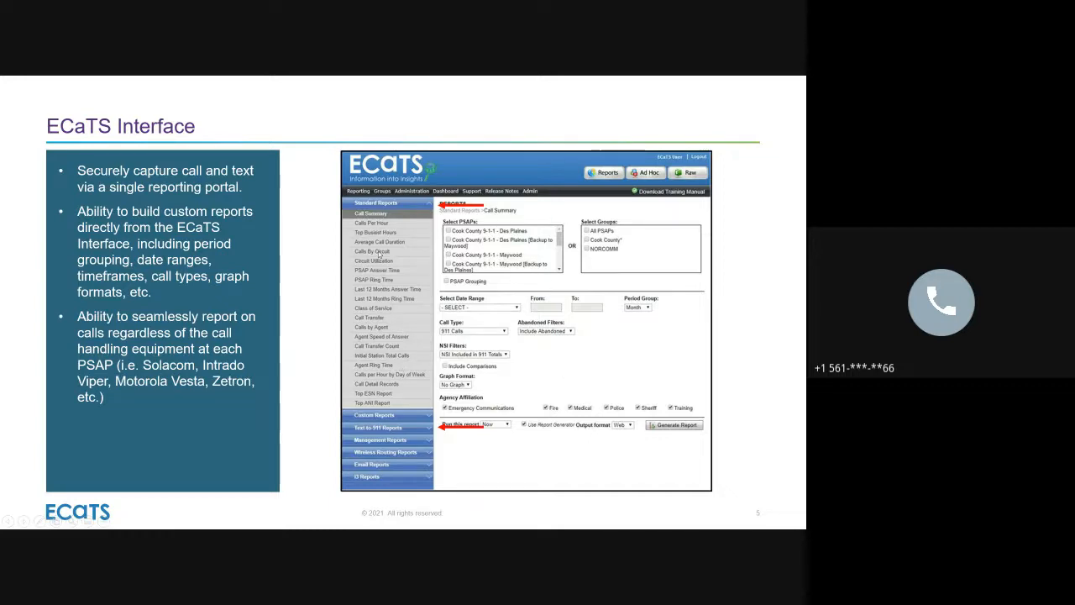
mouse_move(508, 286)
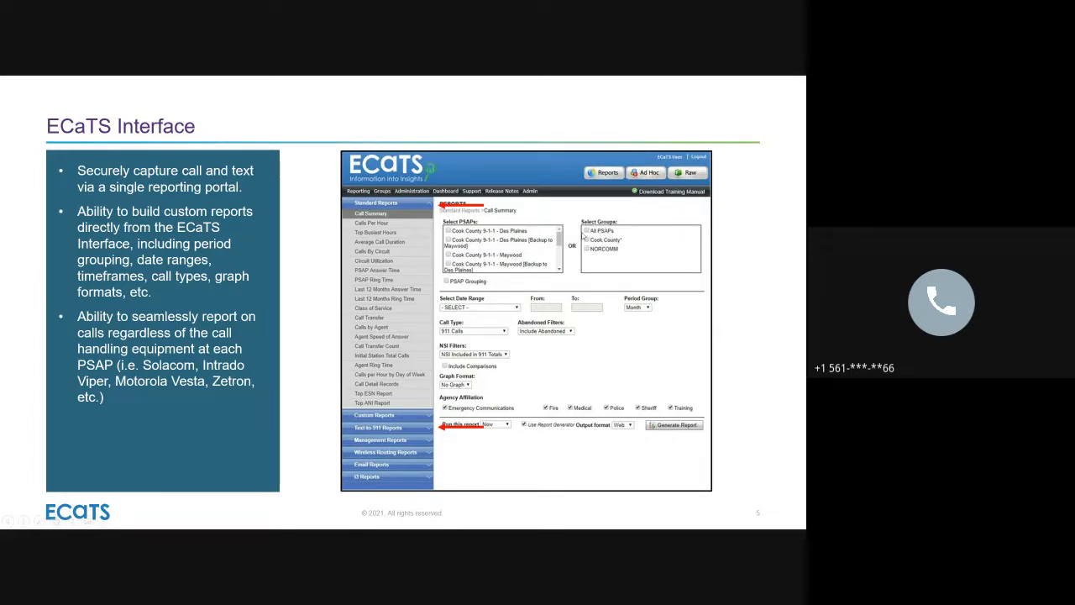
mouse_move(497, 272)
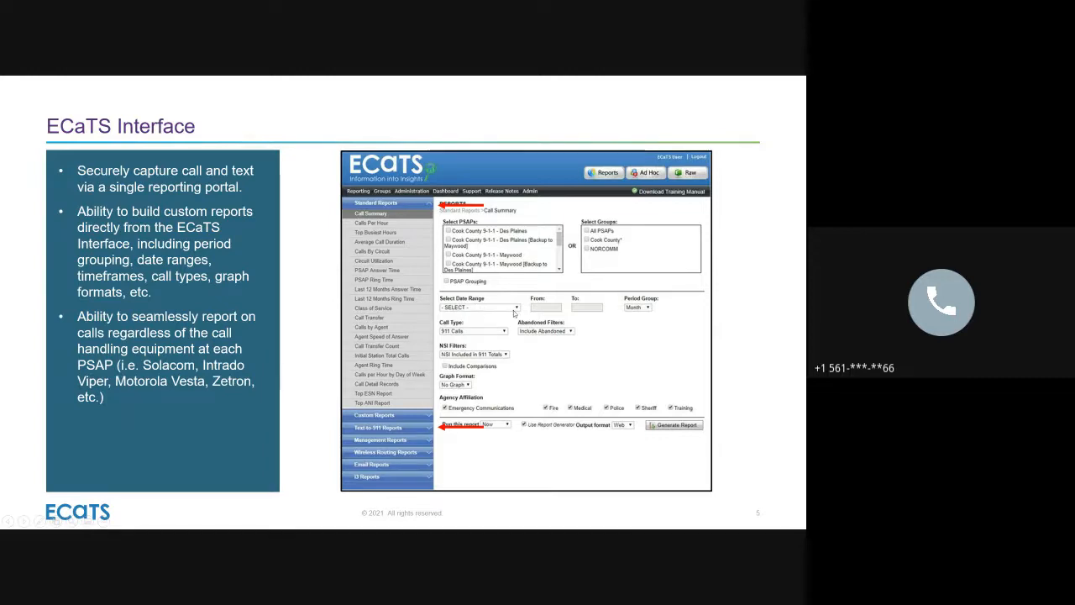
mouse_move(631, 325)
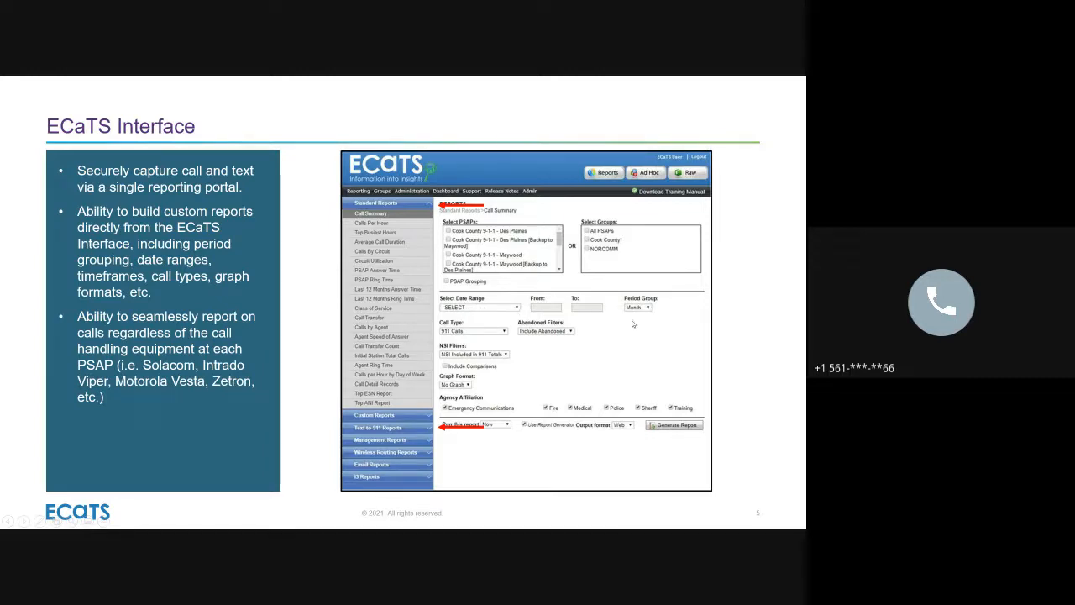
mouse_move(524, 336)
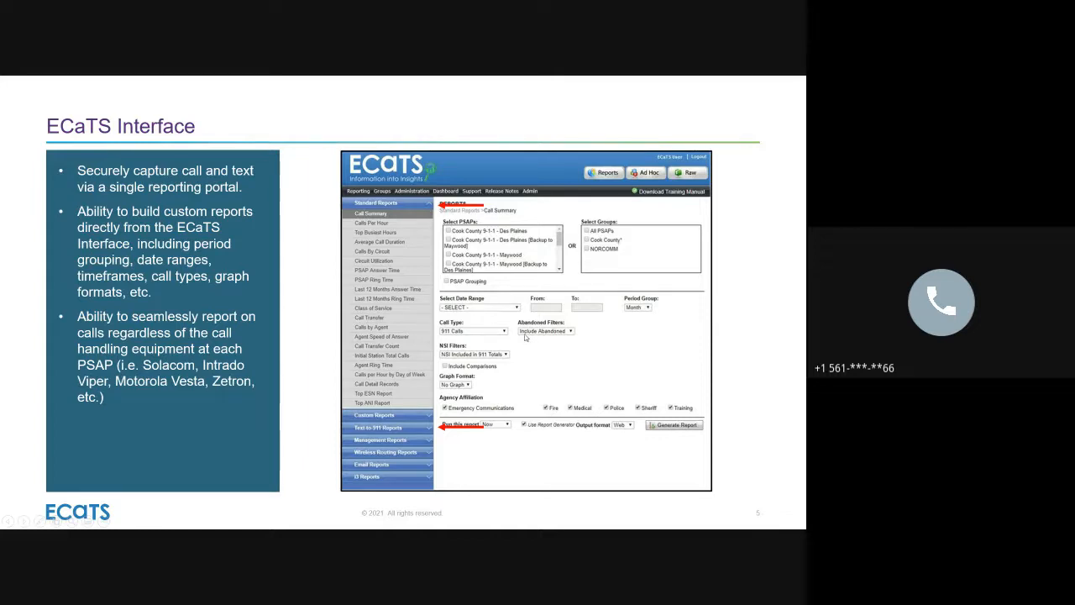
mouse_move(491, 401)
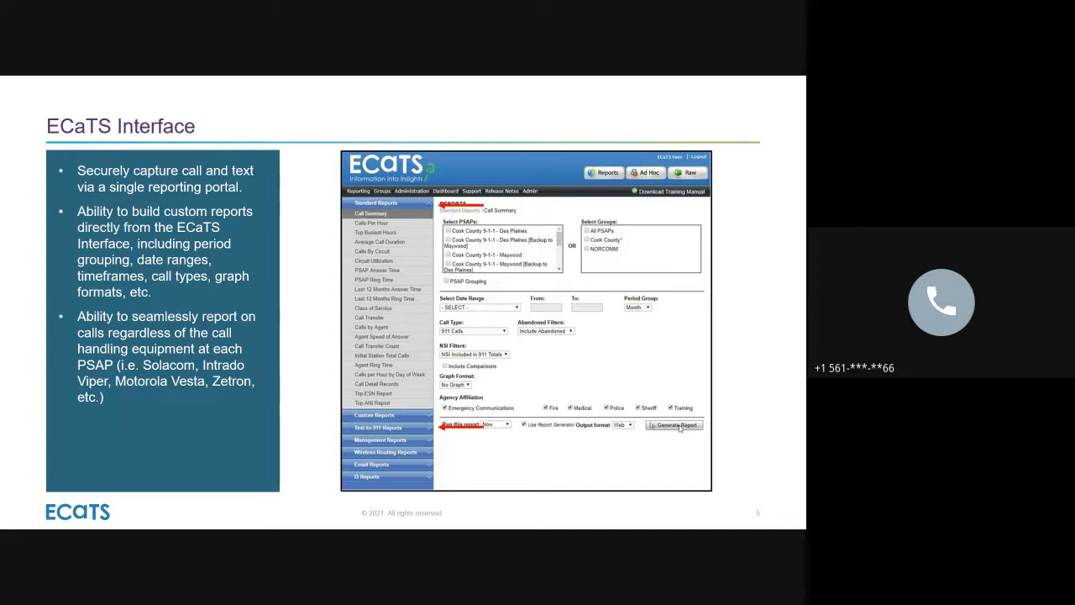
key("right")
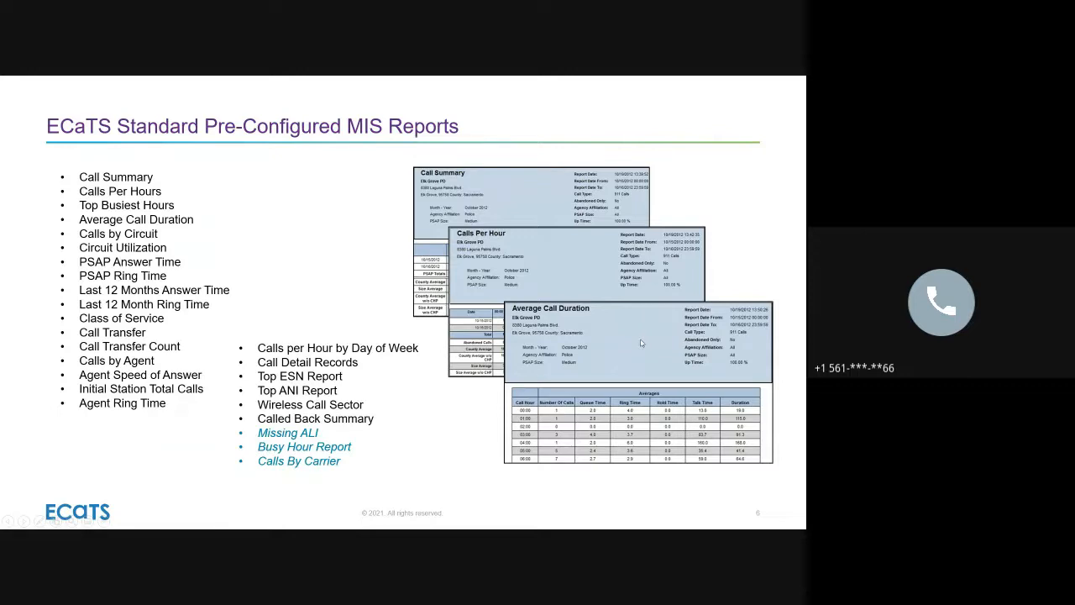
mouse_move(622, 434)
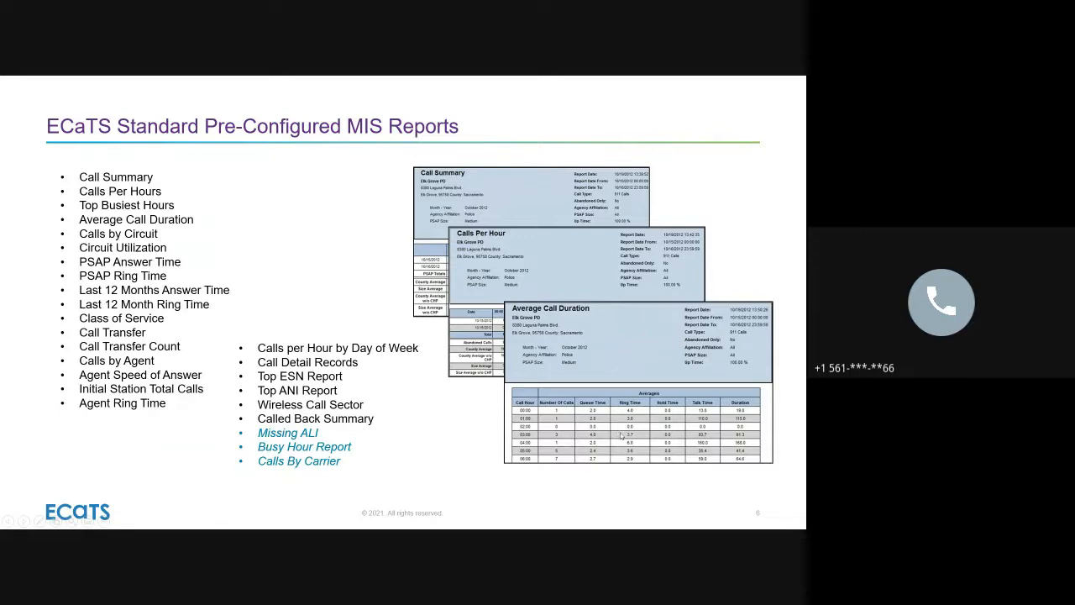
mouse_move(126, 165)
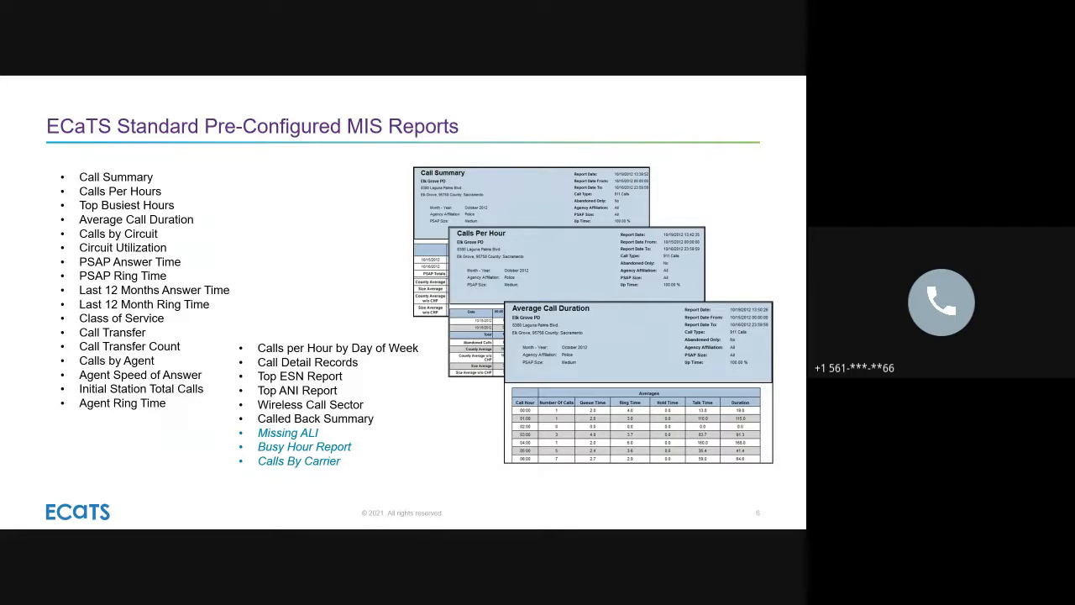
key("Right")
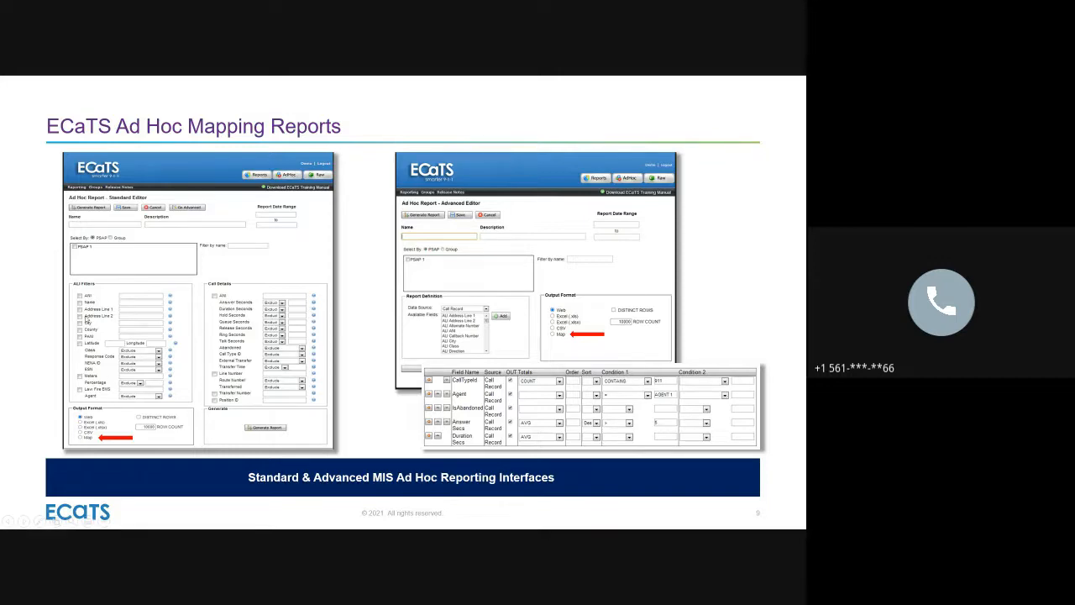
mouse_move(155, 304)
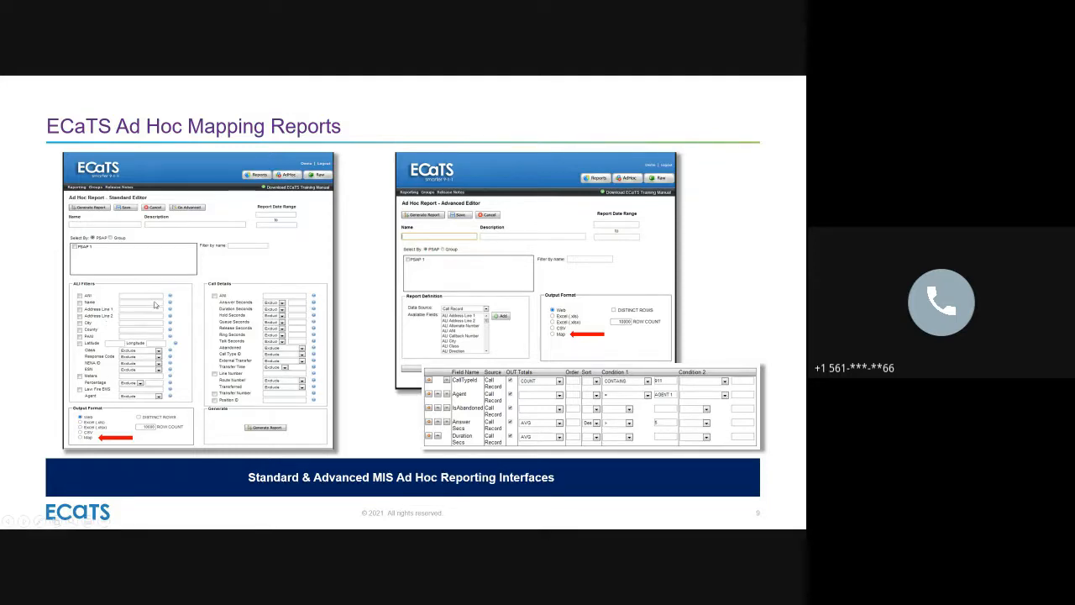
mouse_move(128, 305)
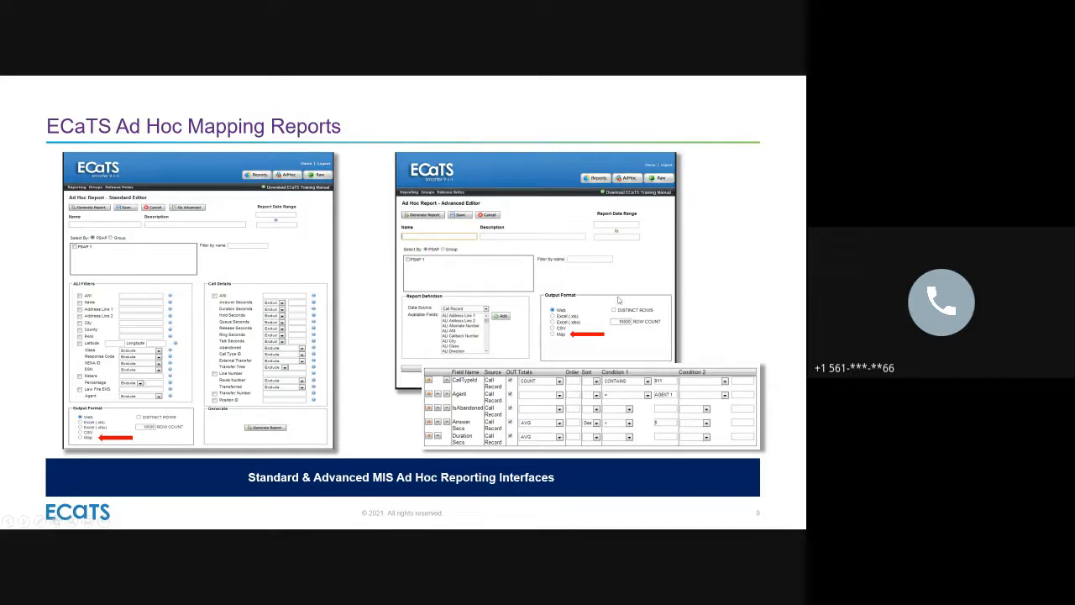
mouse_move(539, 316)
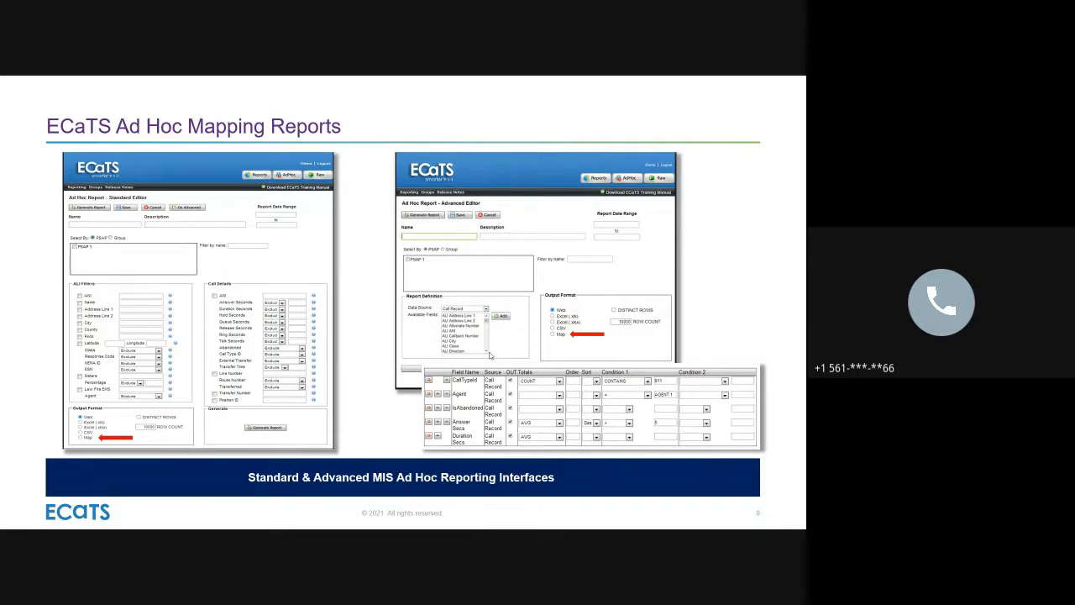
mouse_move(89, 476)
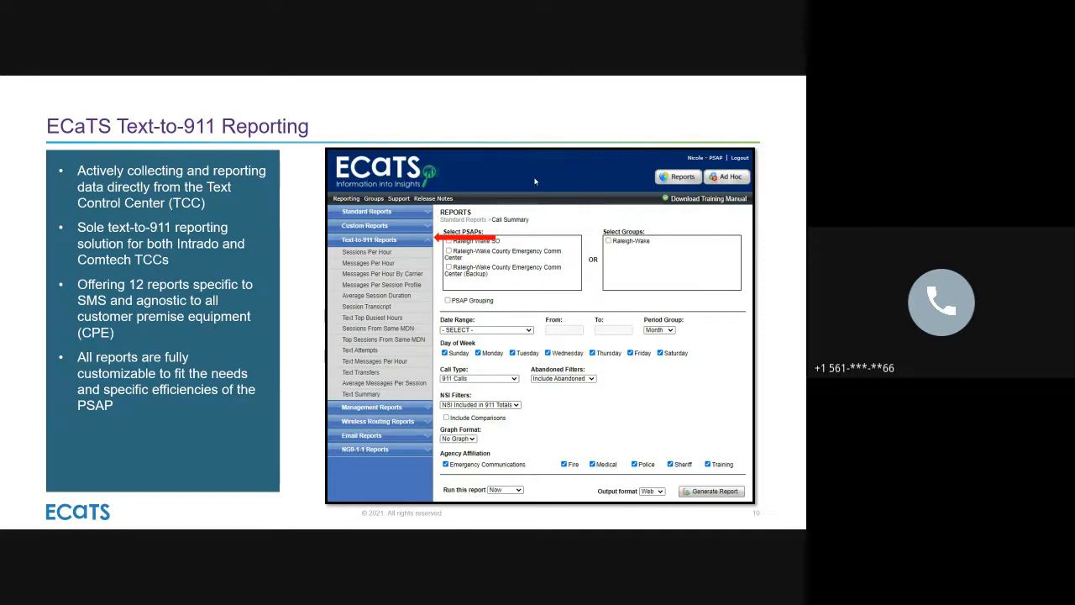
mouse_move(568, 162)
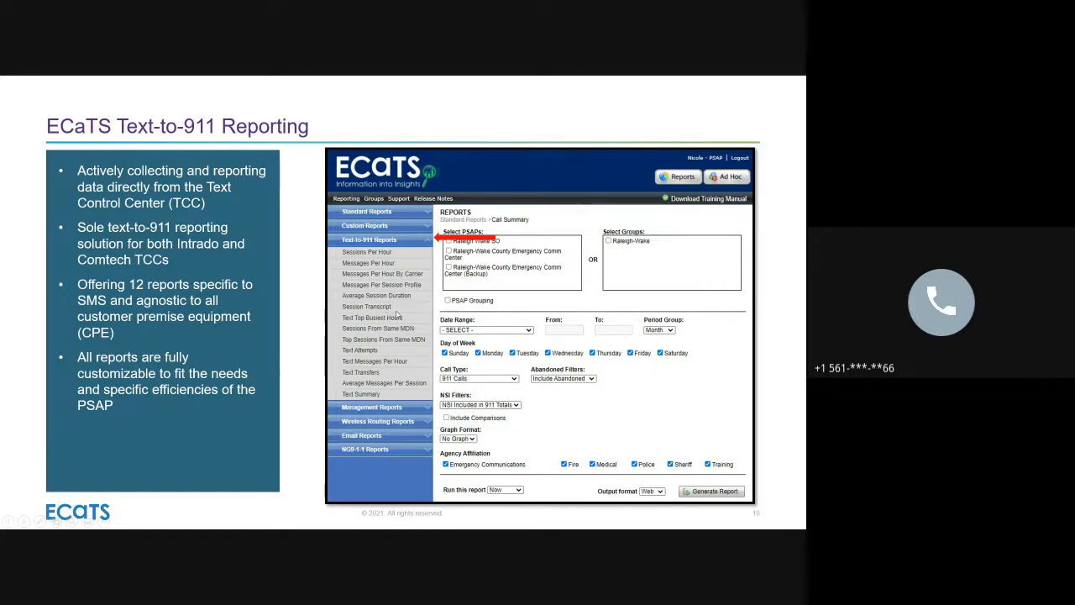
mouse_move(406, 320)
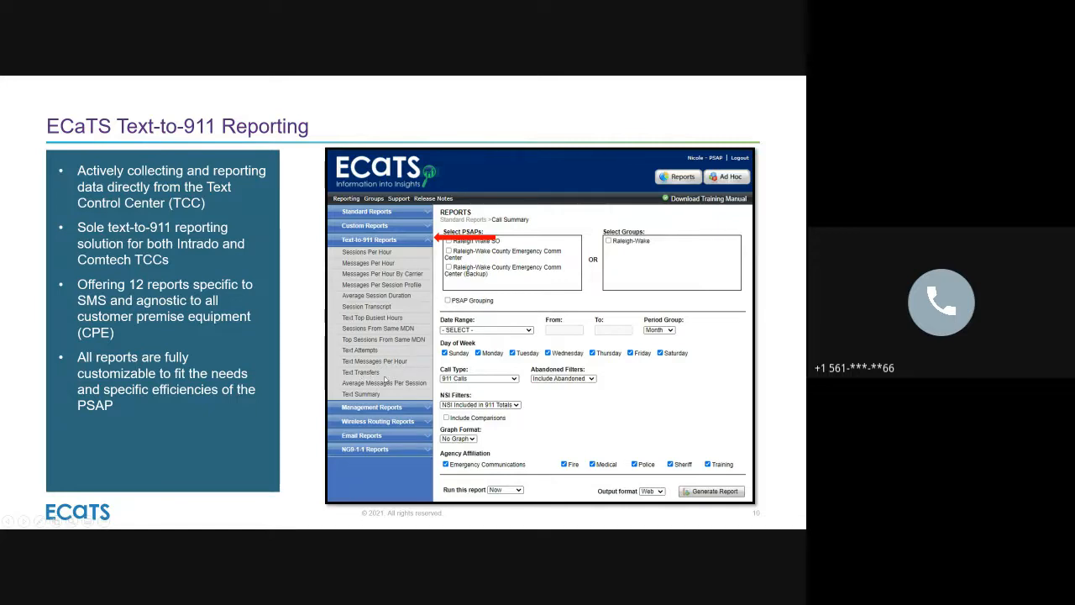
mouse_move(403, 393)
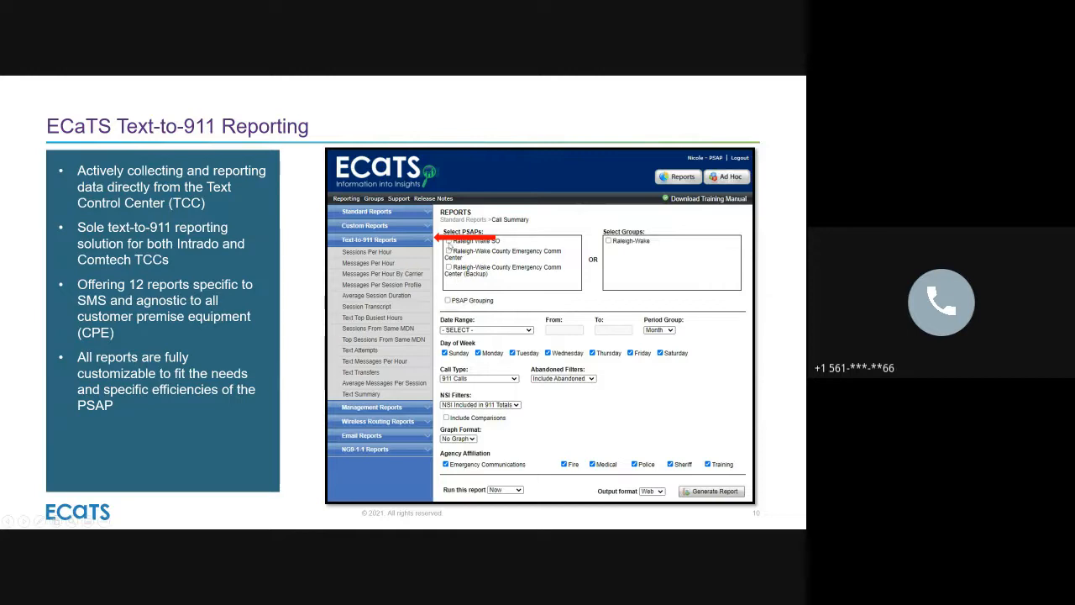
mouse_move(502, 336)
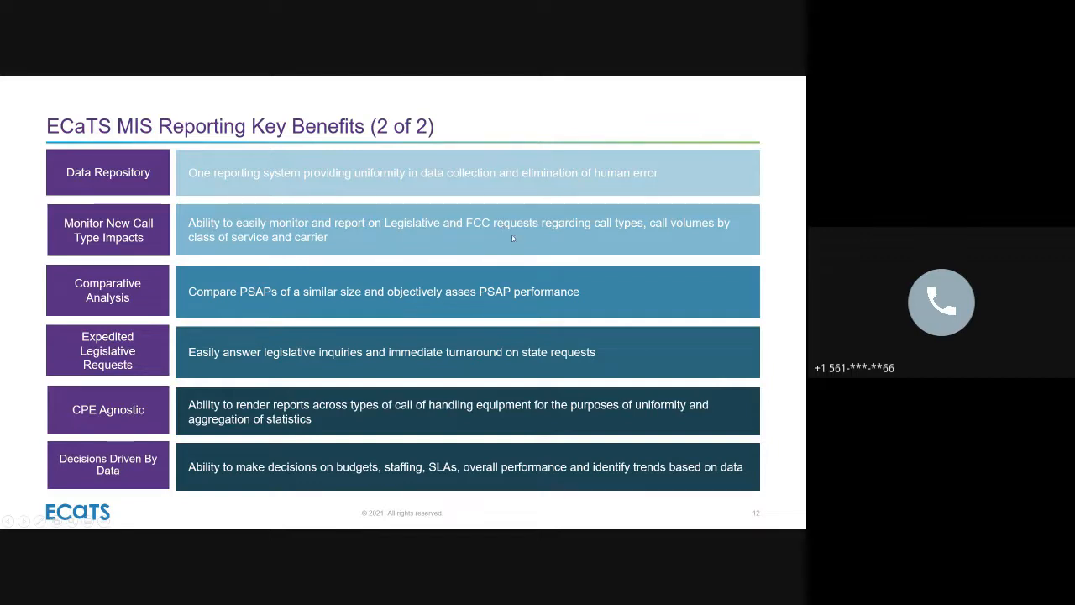
mouse_move(517, 239)
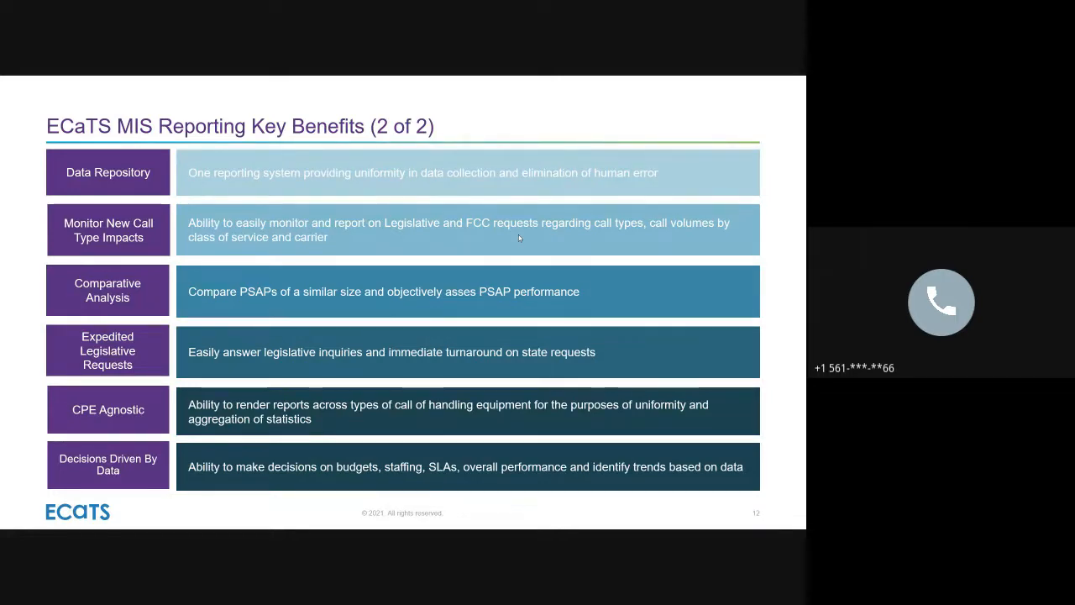
key("right")
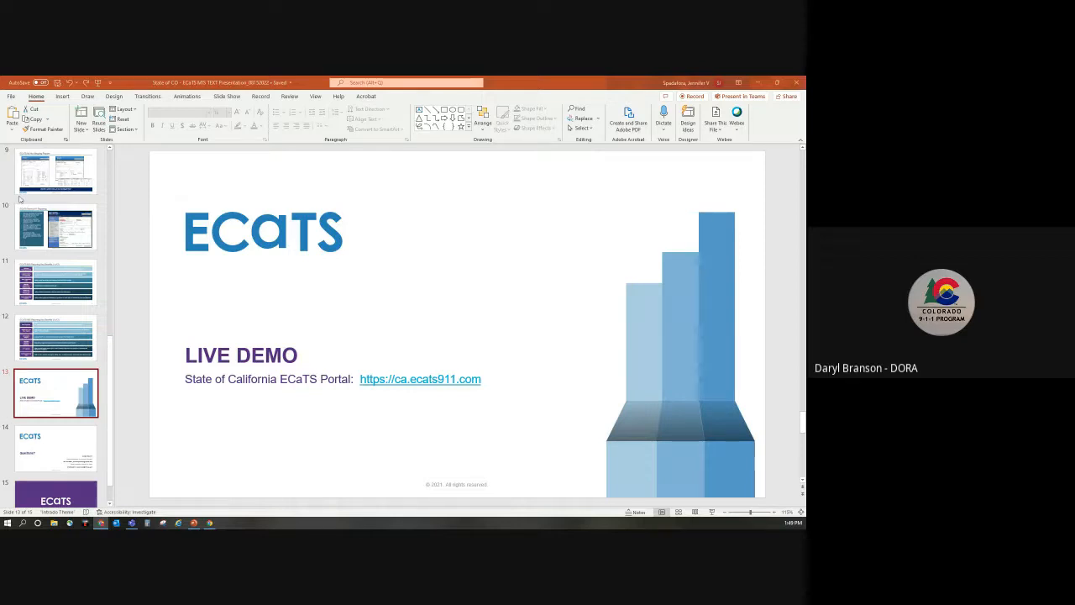
mouse_move(245, 336)
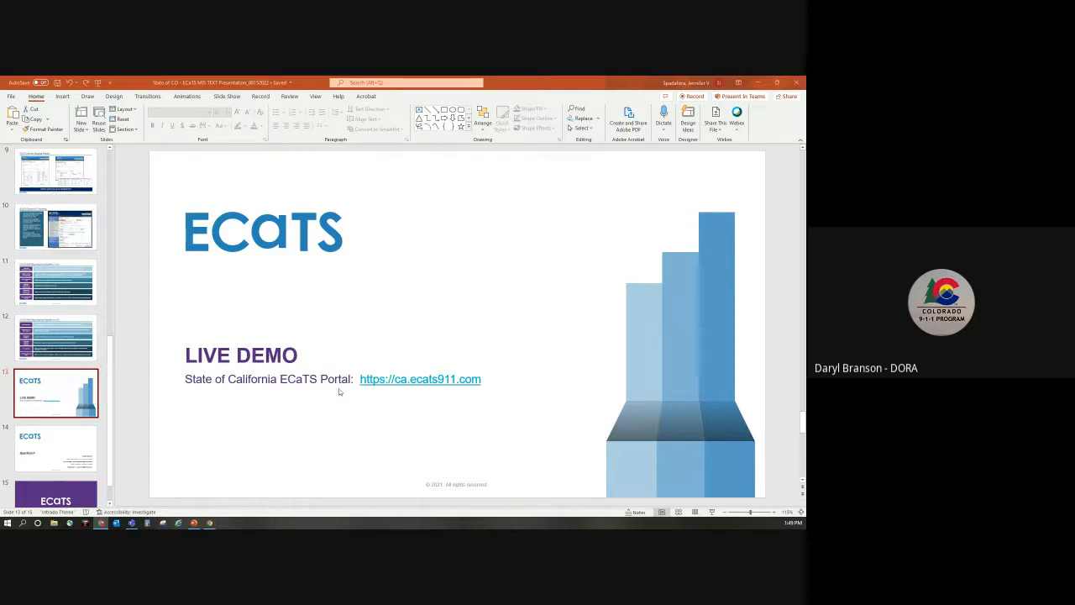
mouse_move(420, 380)
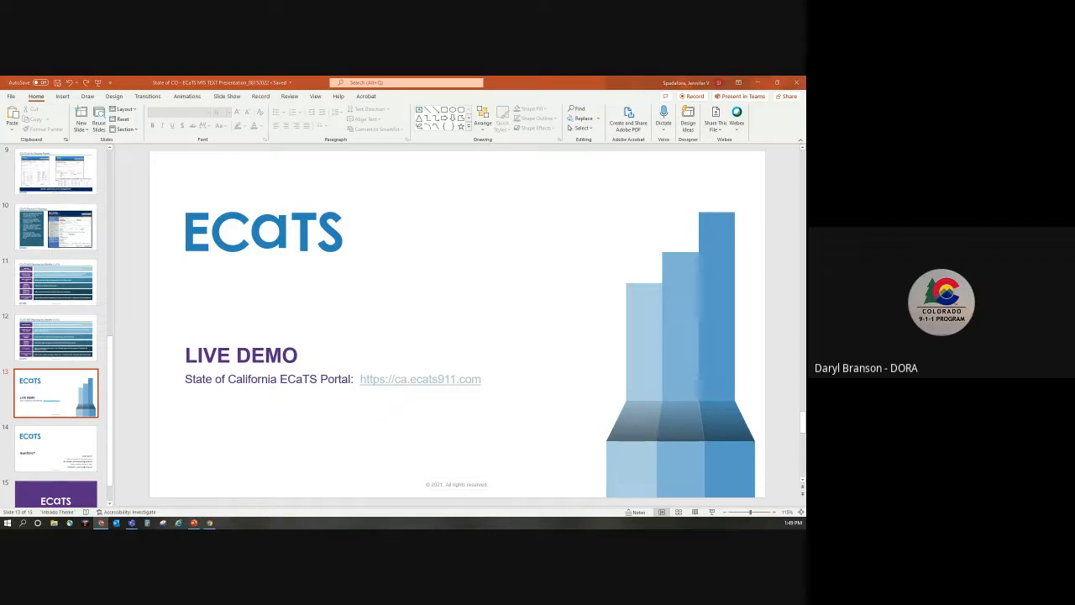
left_click(420, 380)
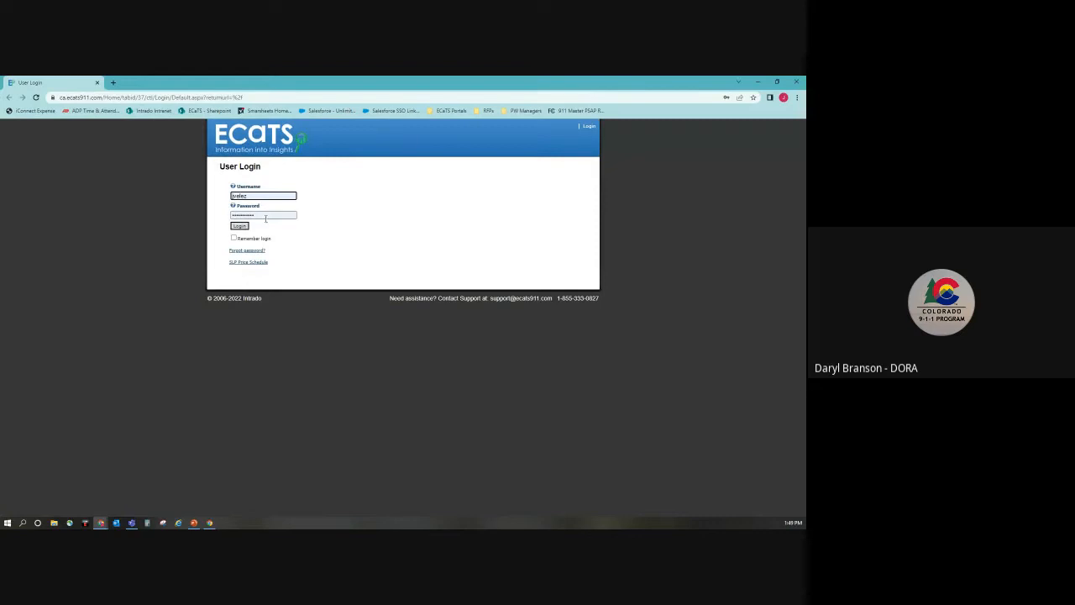
- Submit the username and password on the User Login page so the Reports home page loads
left_click(239, 225)
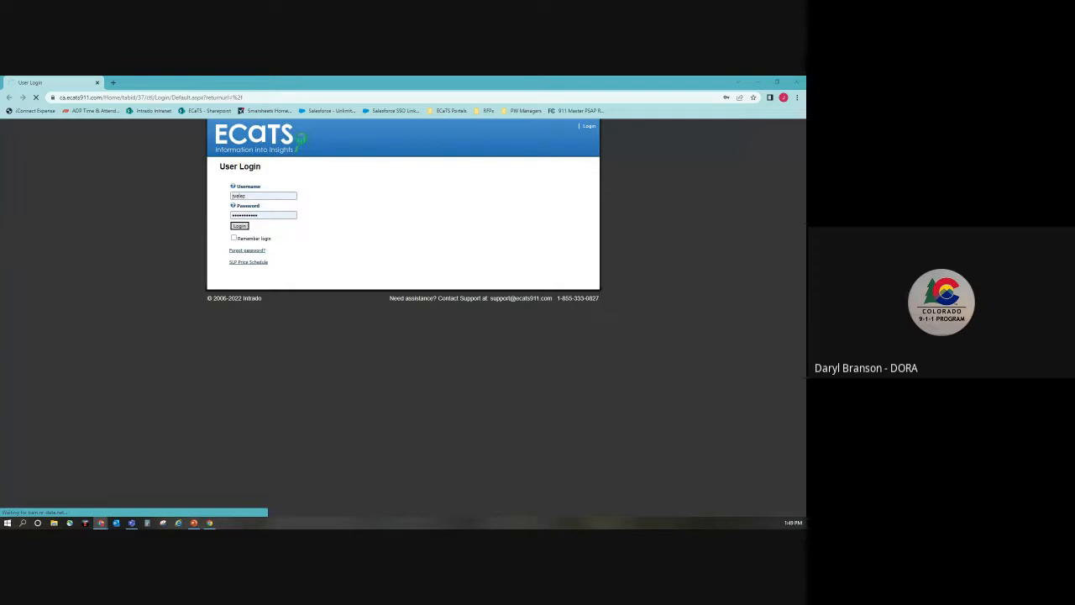
left_click(238, 225)
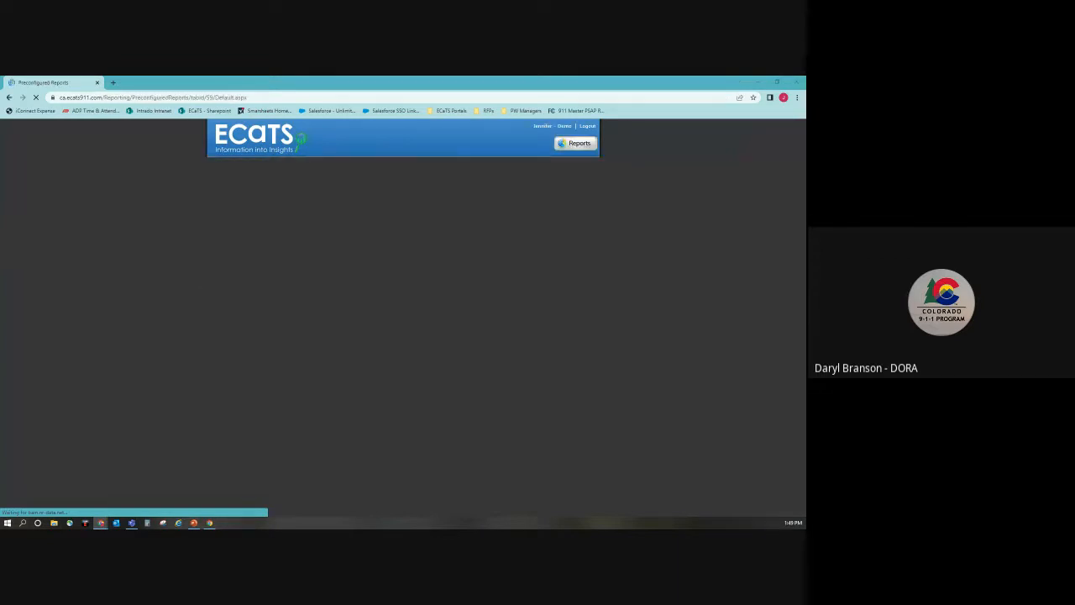
- Go to Standard Reports and bring up the Top PSAP Metrics - Answer Time report form
left_click(574, 143)
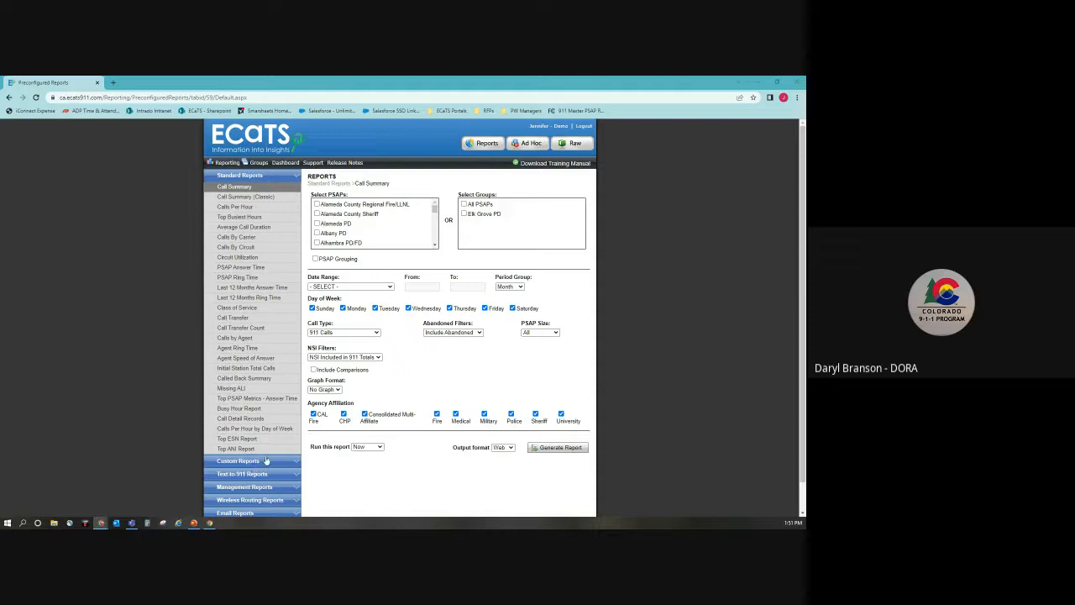
left_click(257, 396)
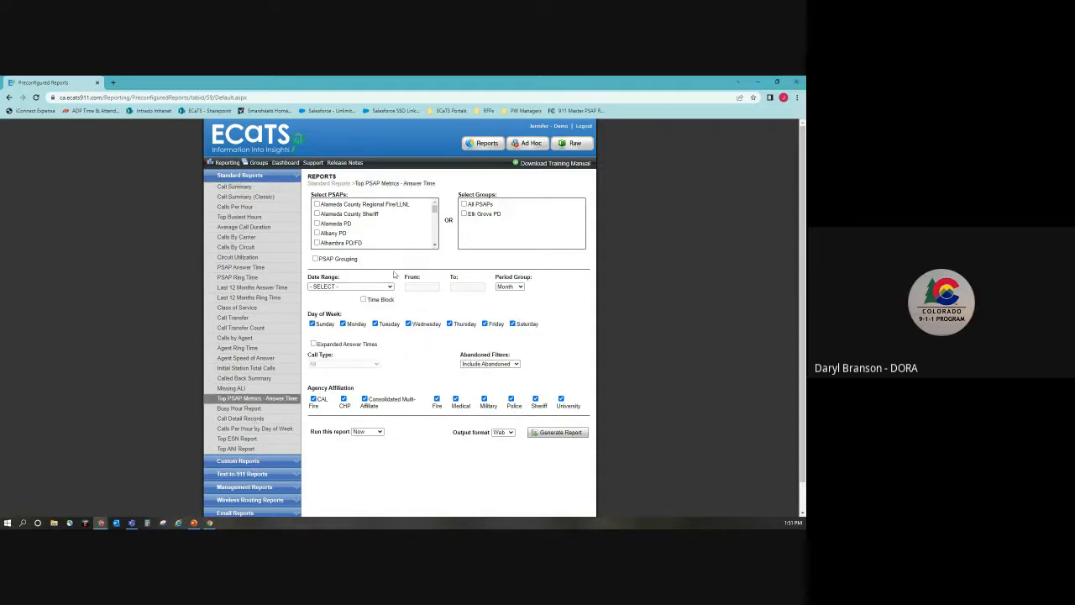
mouse_move(339, 233)
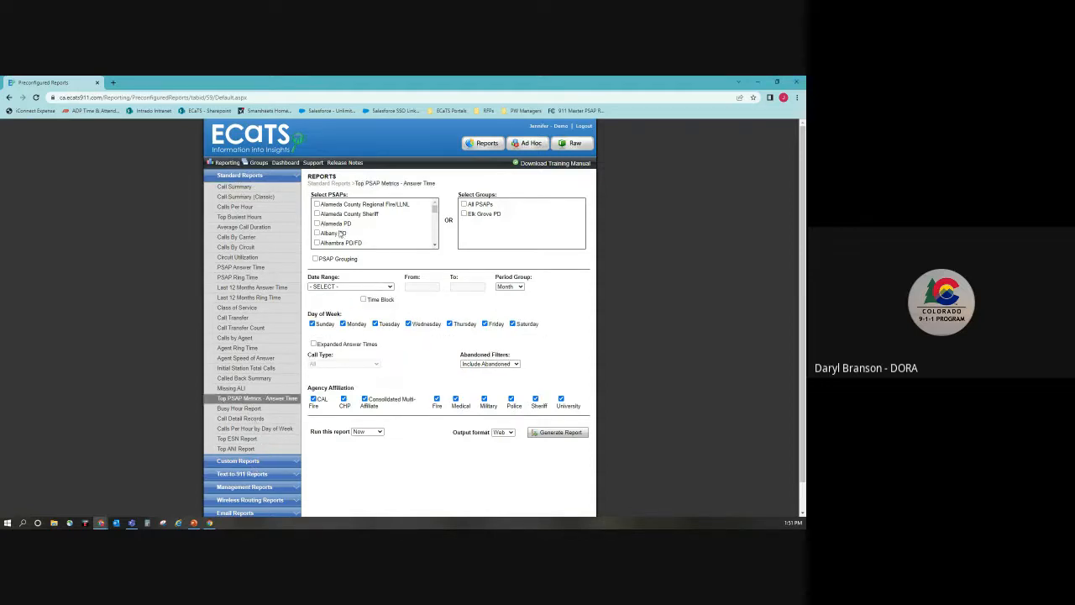
- Tick a police department PSAP and another agency in the Select PSAPs list, leaving a single PSAP chosen
left_click(318, 223)
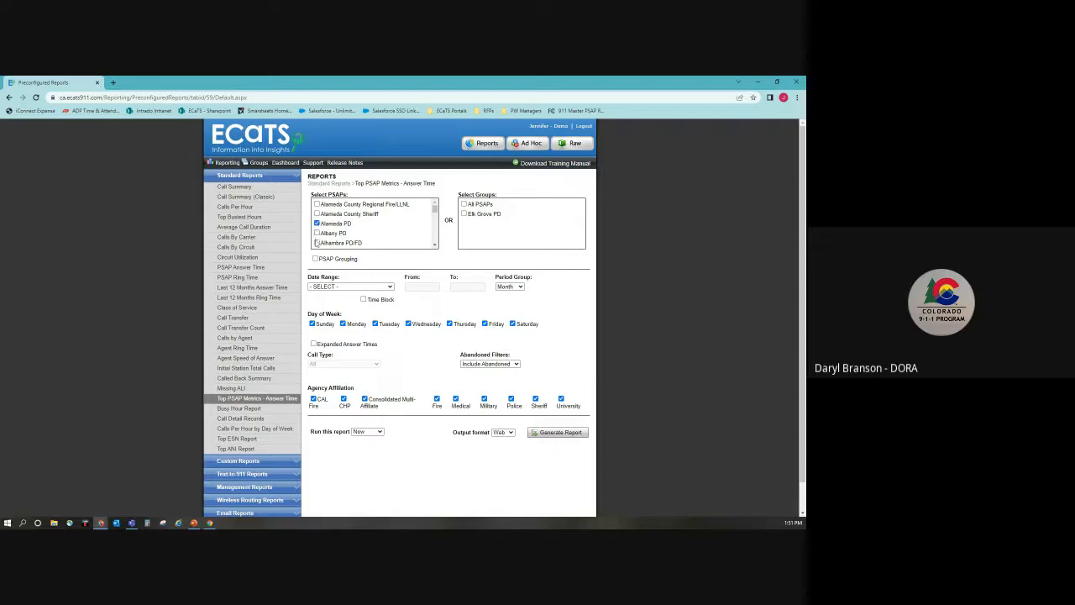
left_click(317, 223)
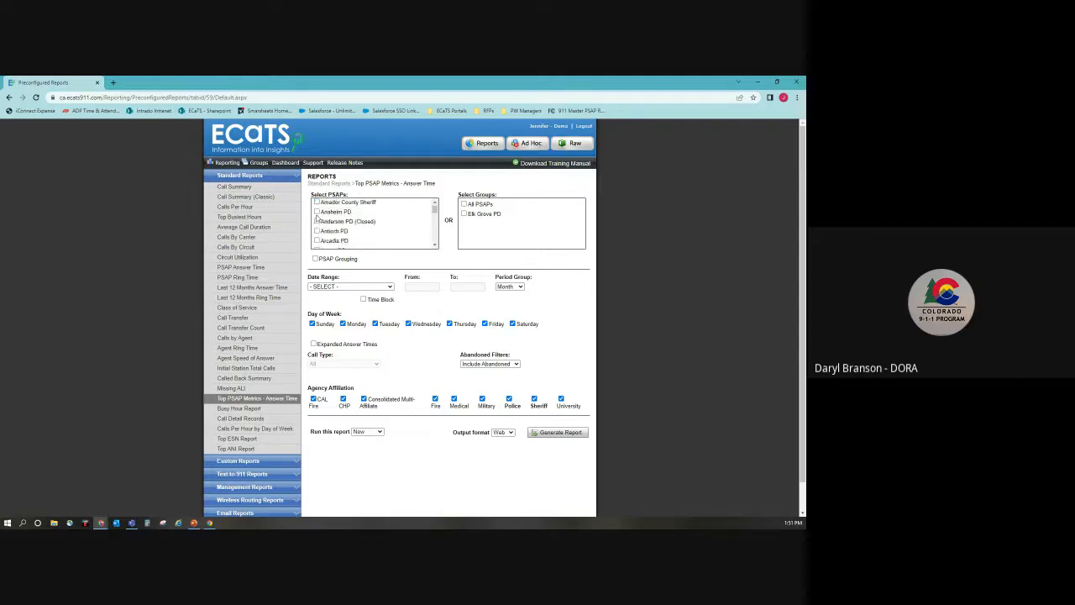
left_click(317, 212)
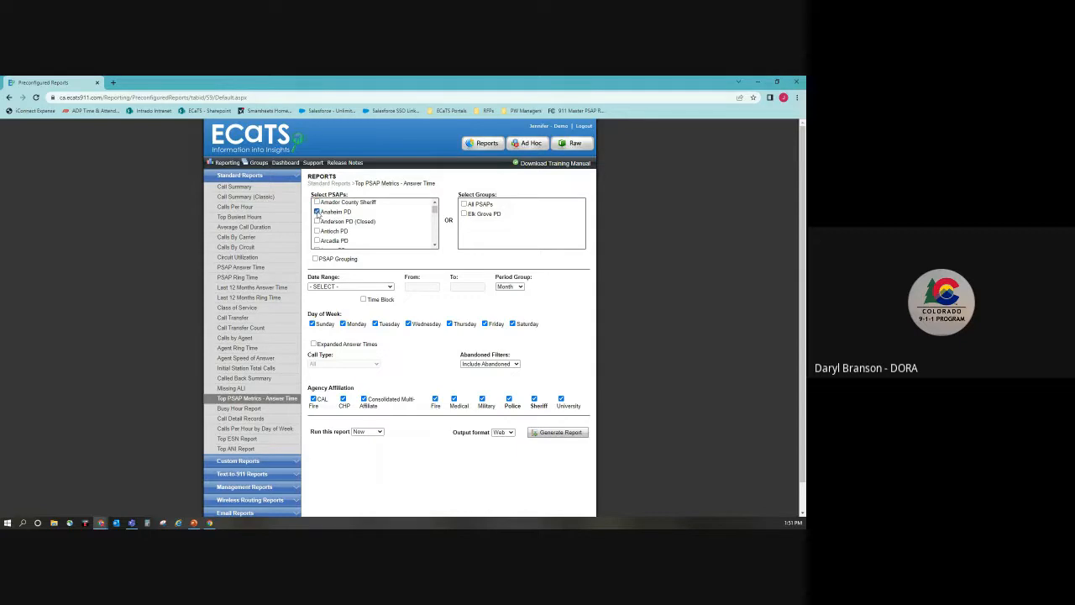
left_click(317, 212)
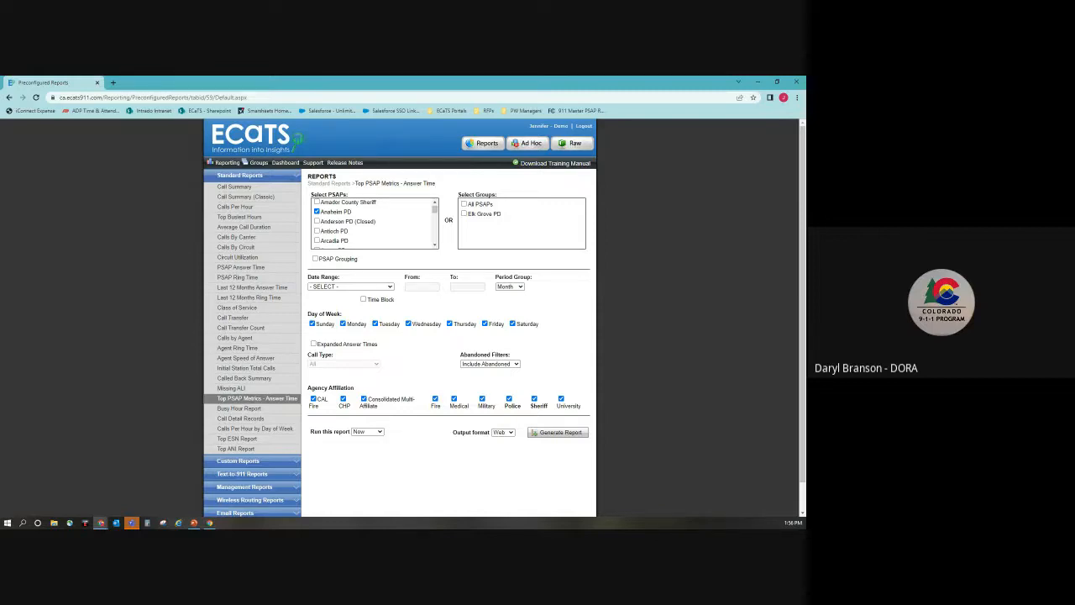
- Switch from the report form to the Ad Hoc Reports page, which lists no saved reports yet
left_click(527, 143)
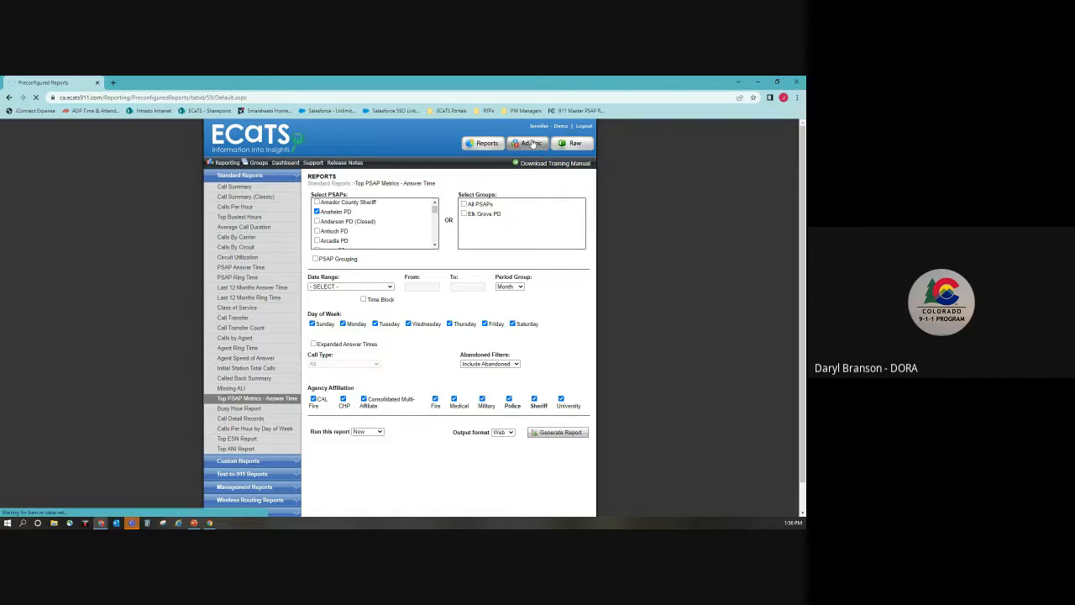
left_click(530, 143)
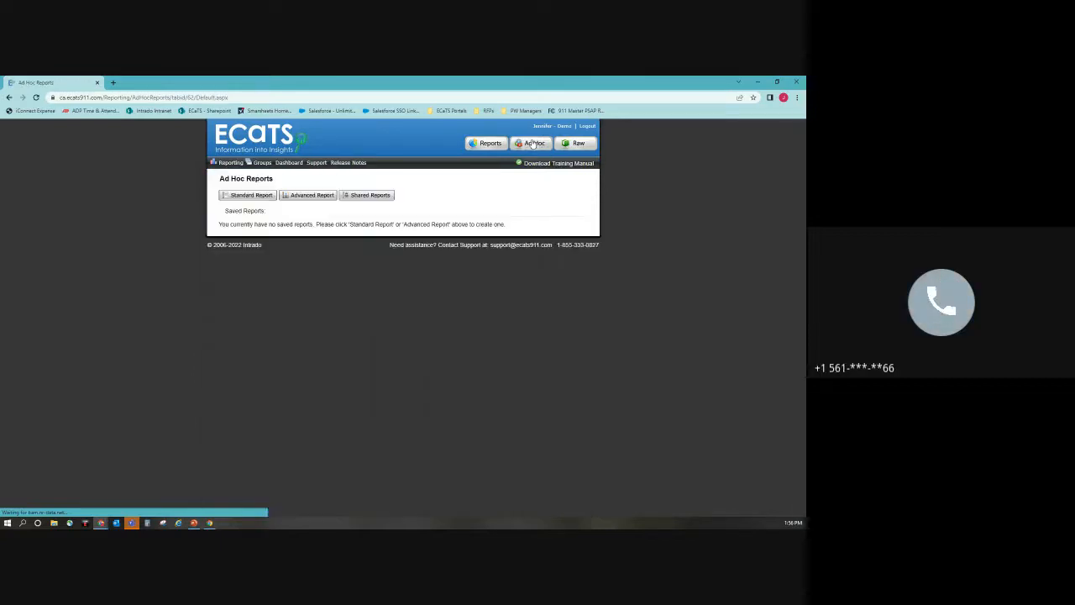